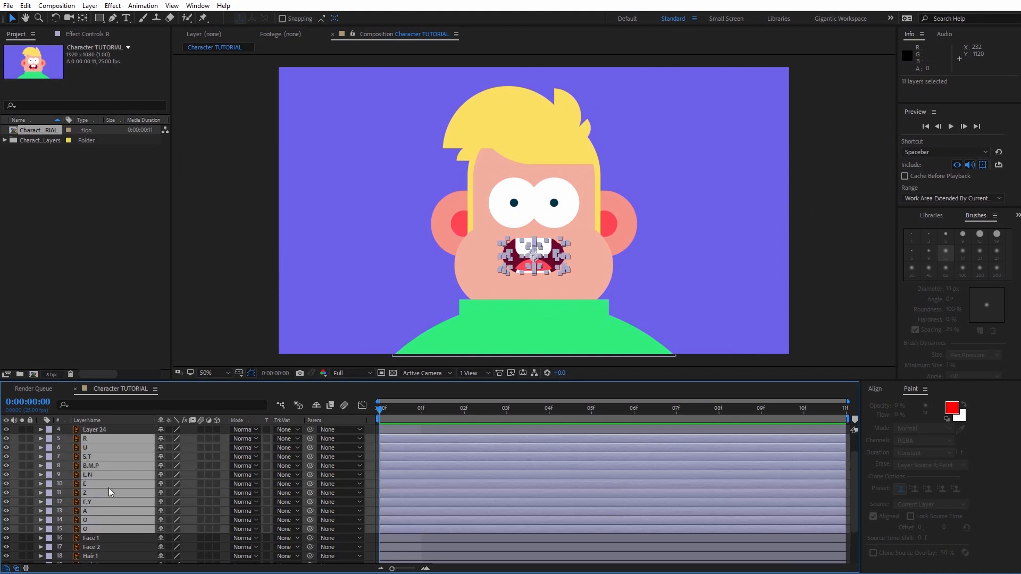
Pre-compose the eleven selected mouth-shape layers into a nested composition named Mouth
right_click(110, 491)
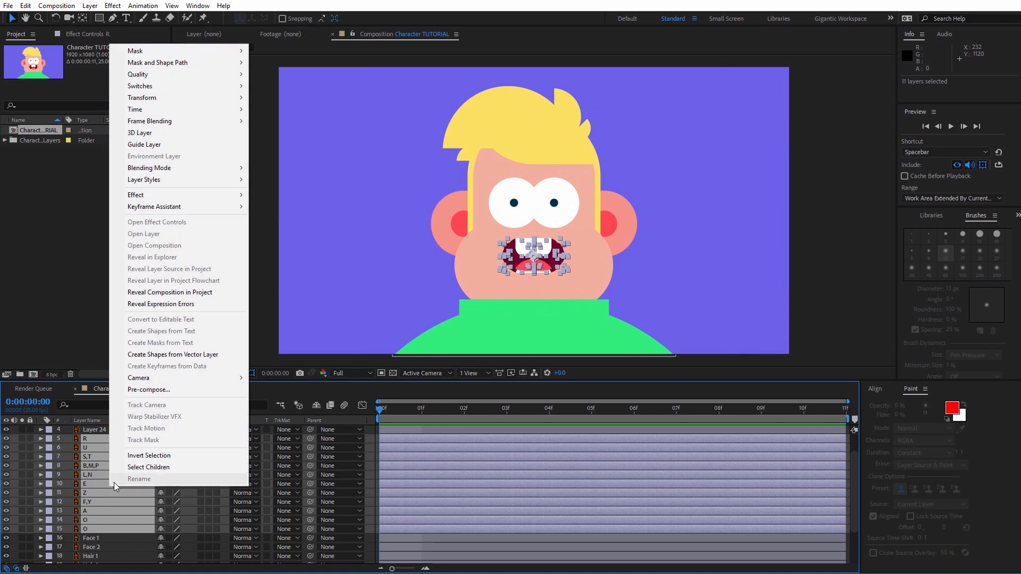
left_click(149, 390)
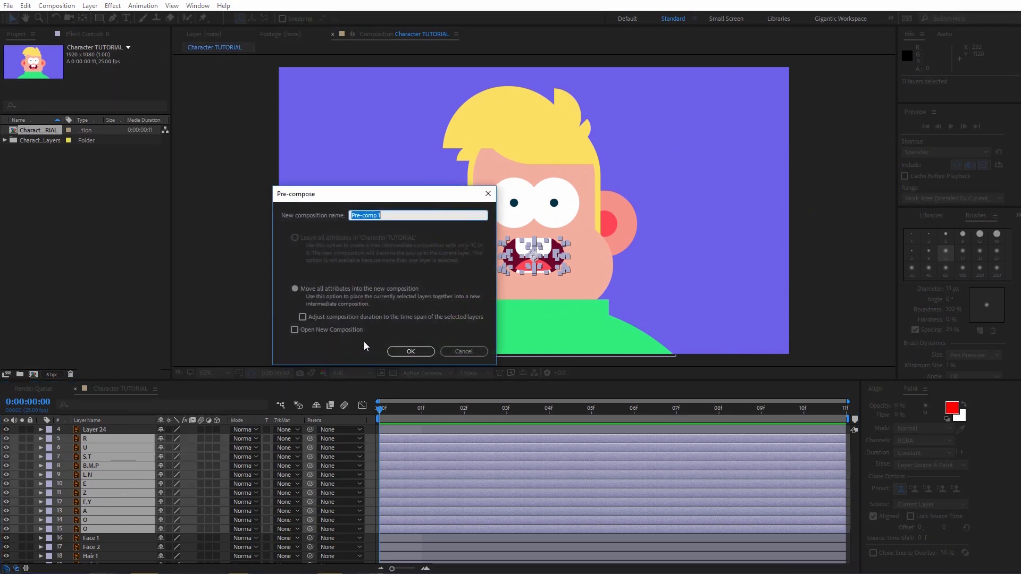
type("Mouth")
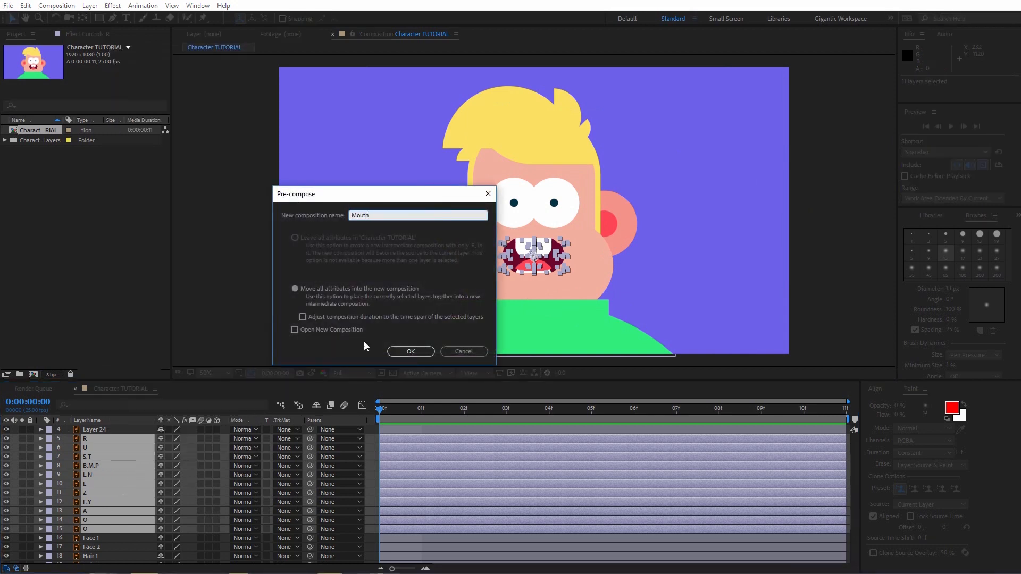
left_click(409, 351)
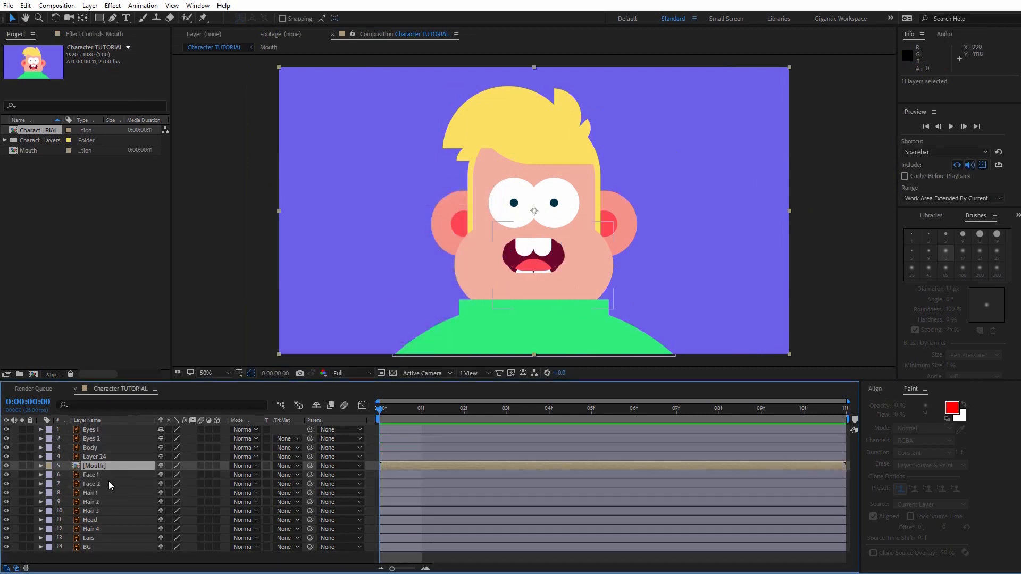
left_click(94, 466)
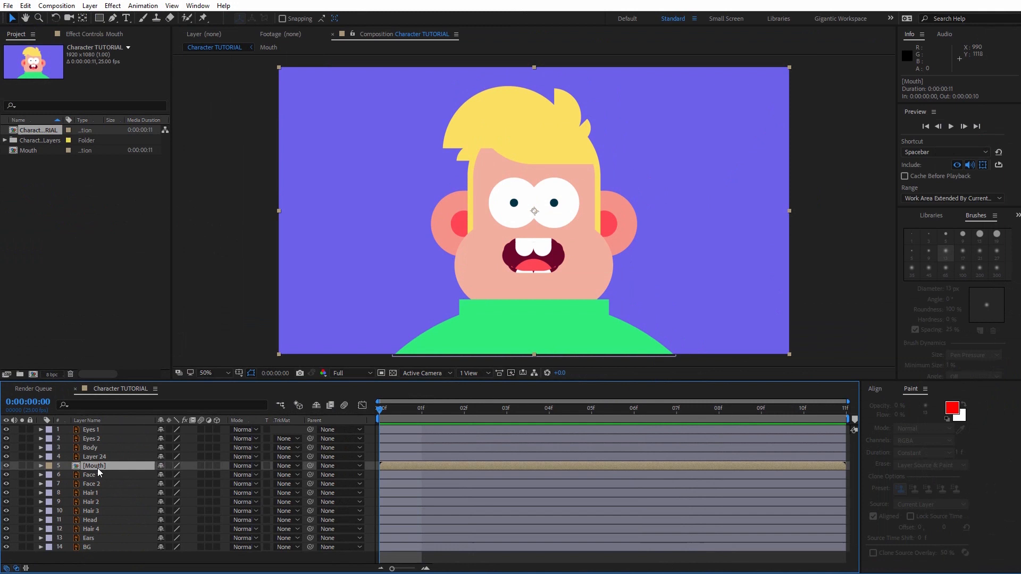
Inside the Mouth comp, trim all eleven mouth layers to one frame and start staggering them
double_click(95, 466)
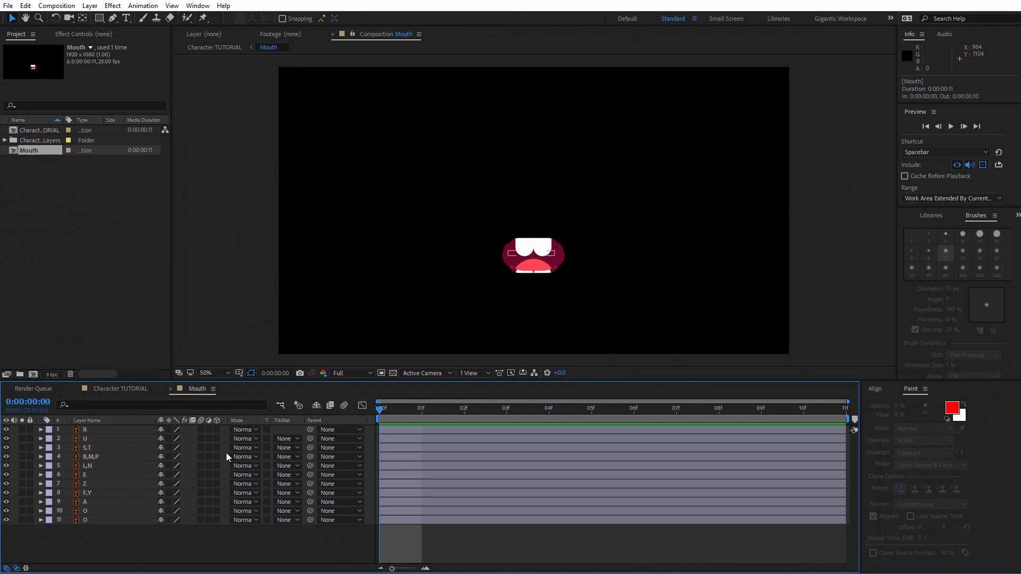
left_click(421, 408)
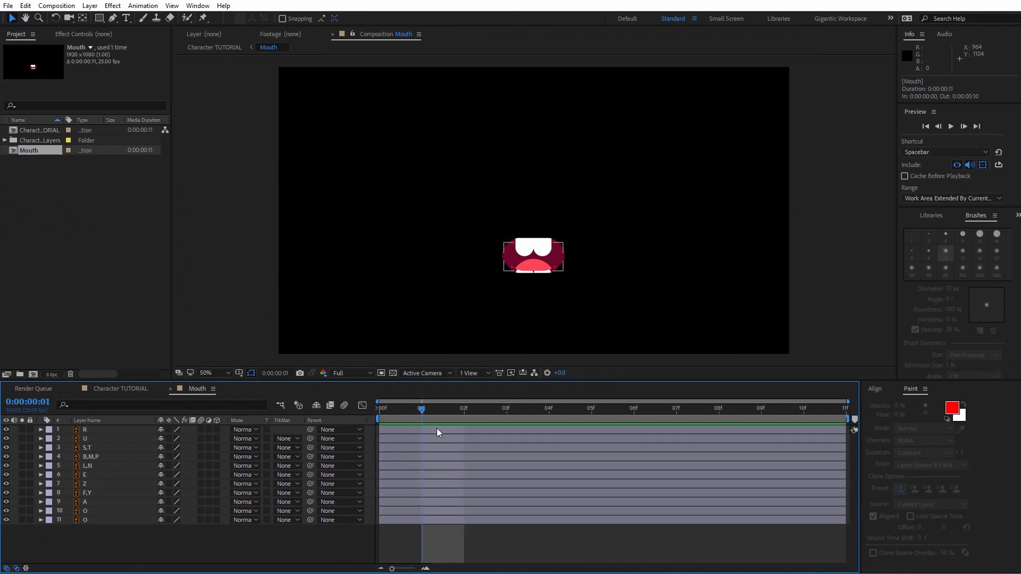
left_click(85, 429)
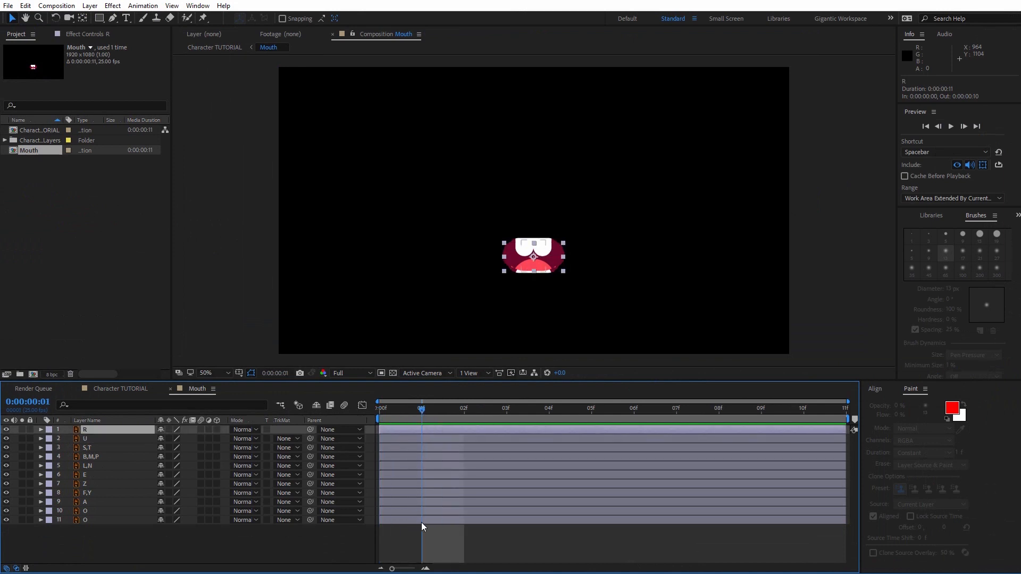
key("ctrl+a")
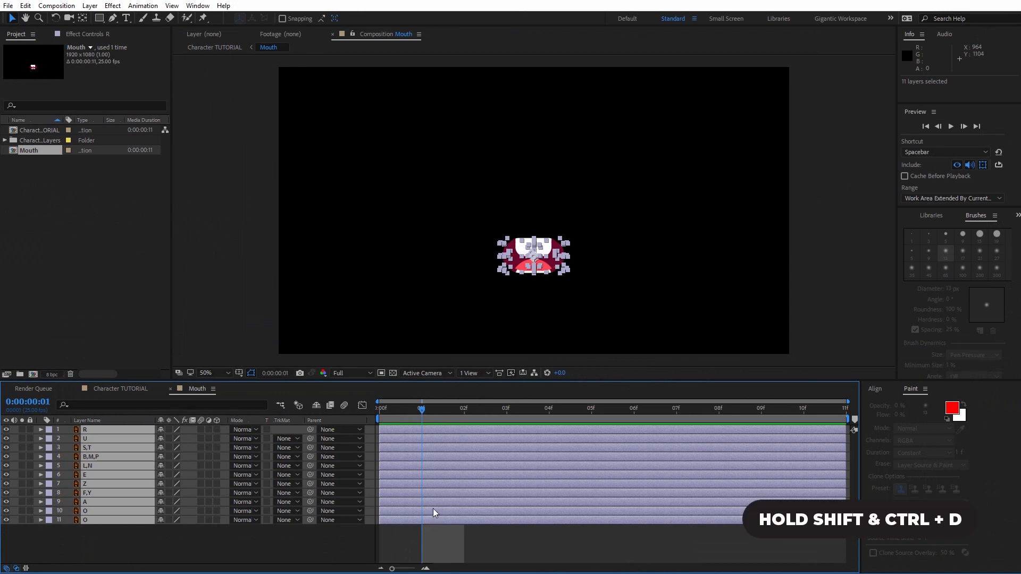
key("ctrl+shift+d")
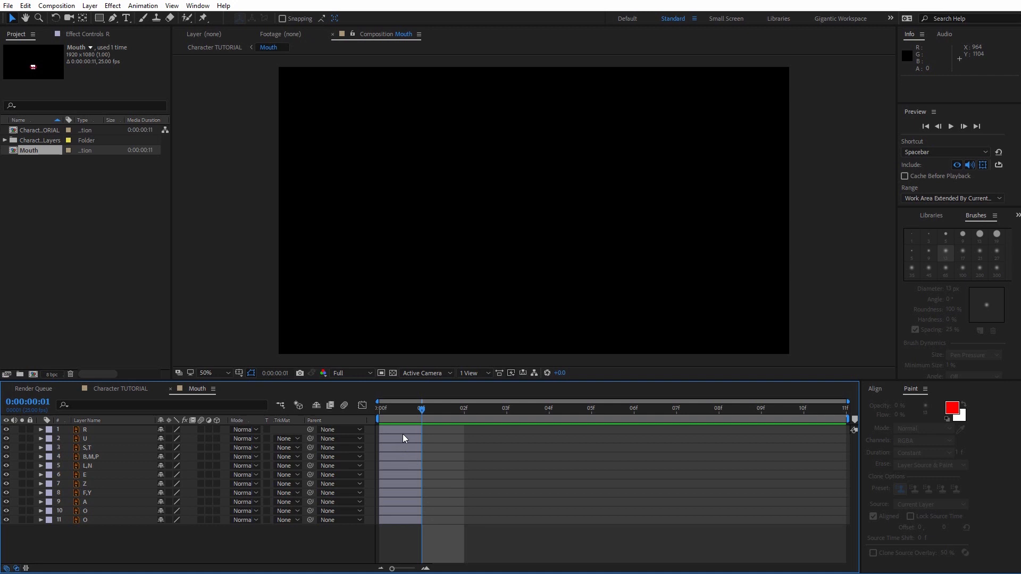
mouse_move(397, 443)
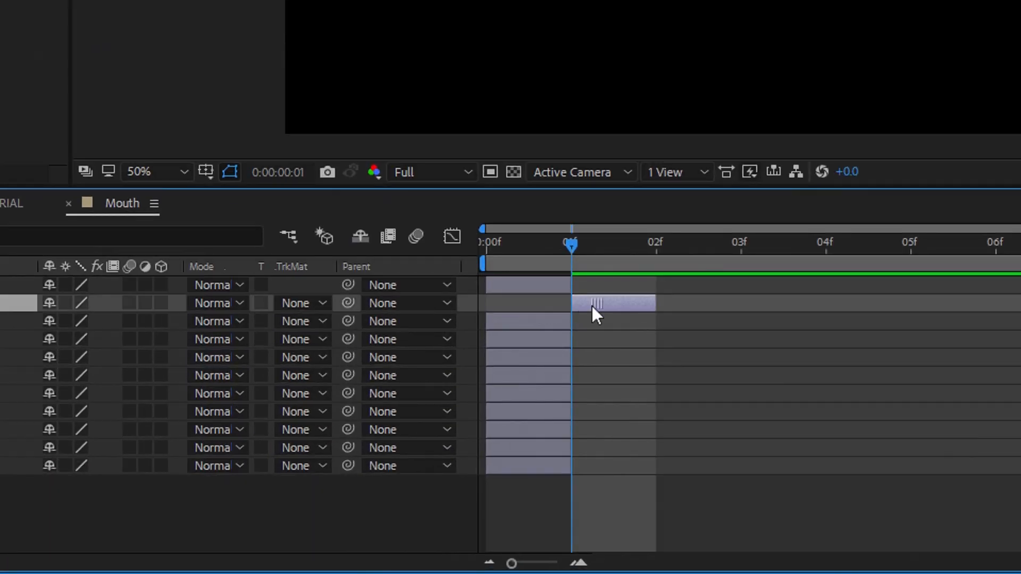
left_click_drag(609, 303, 697, 321)
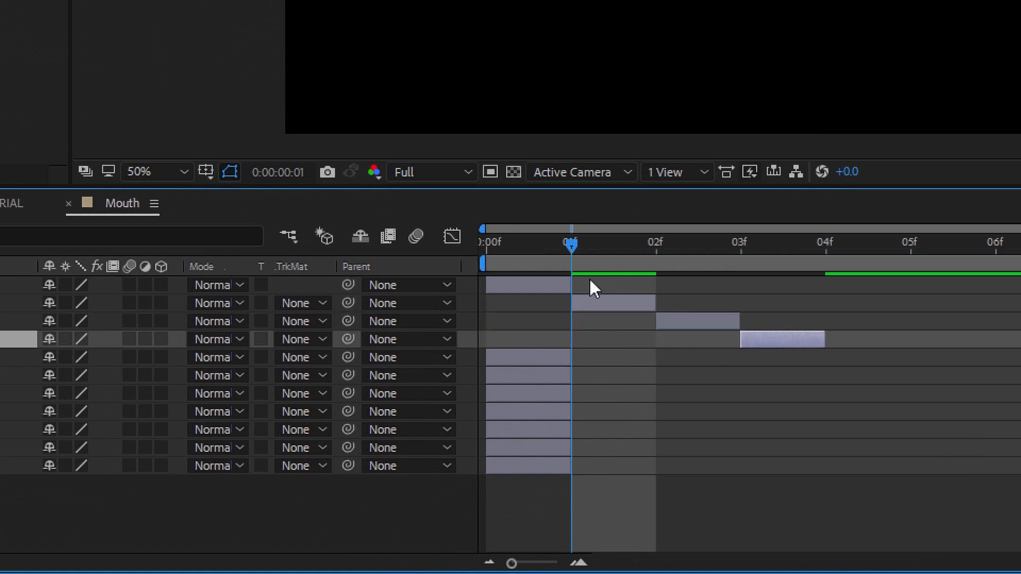
mouse_move(799, 281)
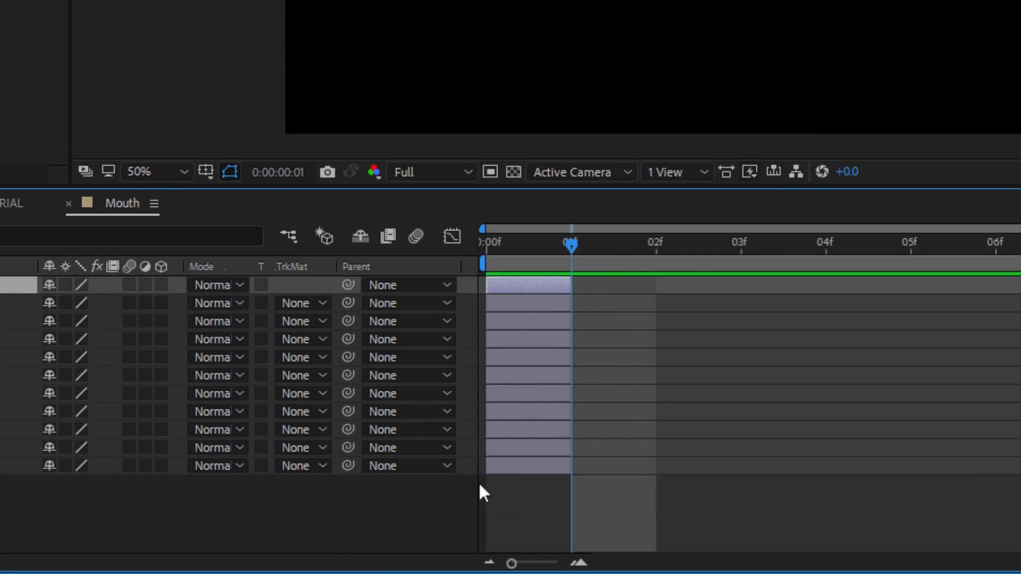
Sequence the eleven one-frame mouth layers back-to-back with Keyframe Assistant > Sequence Layers
right_click(545, 411)
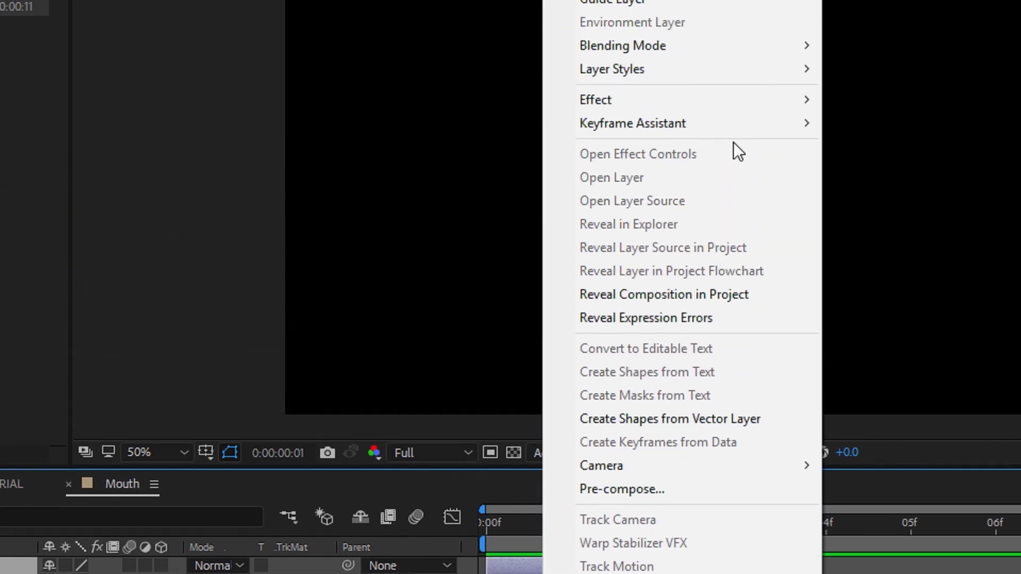
mouse_move(632, 124)
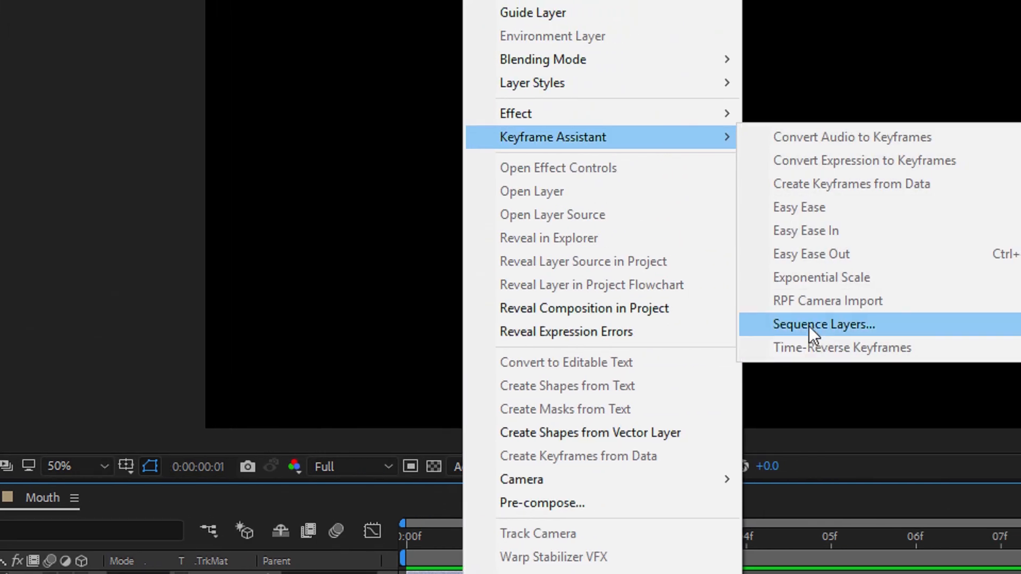
left_click(823, 325)
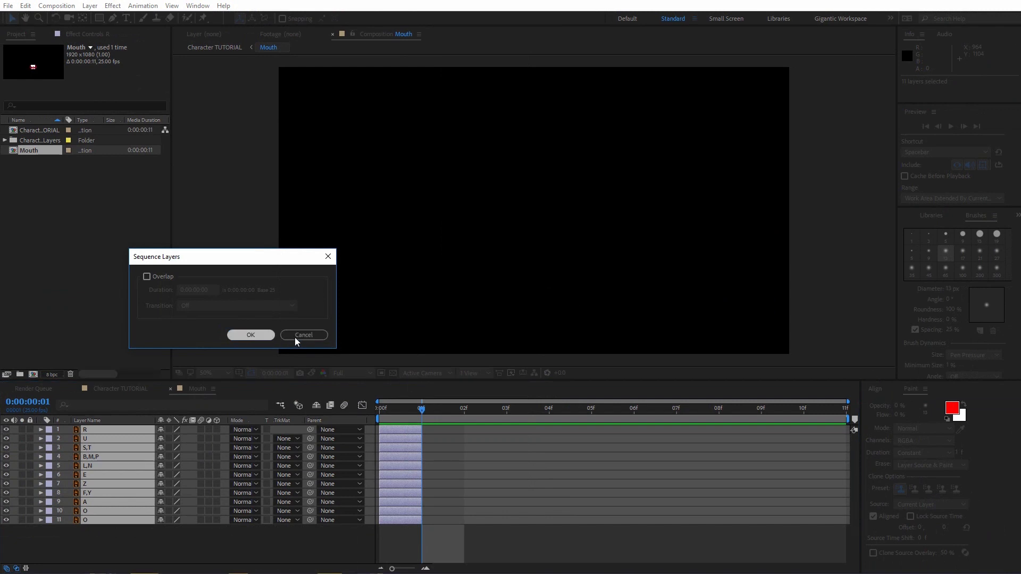
left_click(250, 336)
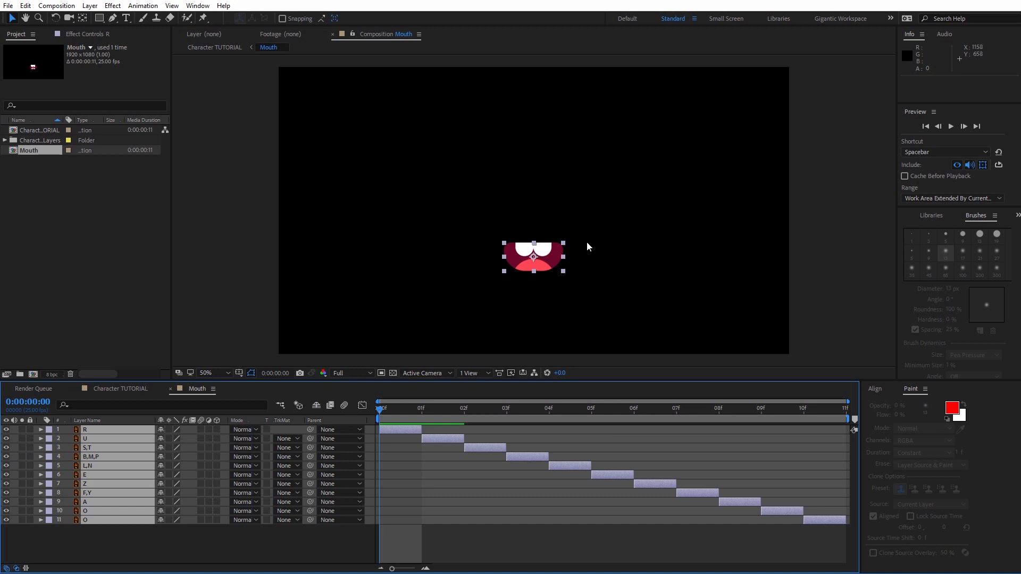
Resize the Mouth composition to 300 by 250 pixels and scrub frames to check each mouth shape
left_click(56, 6)
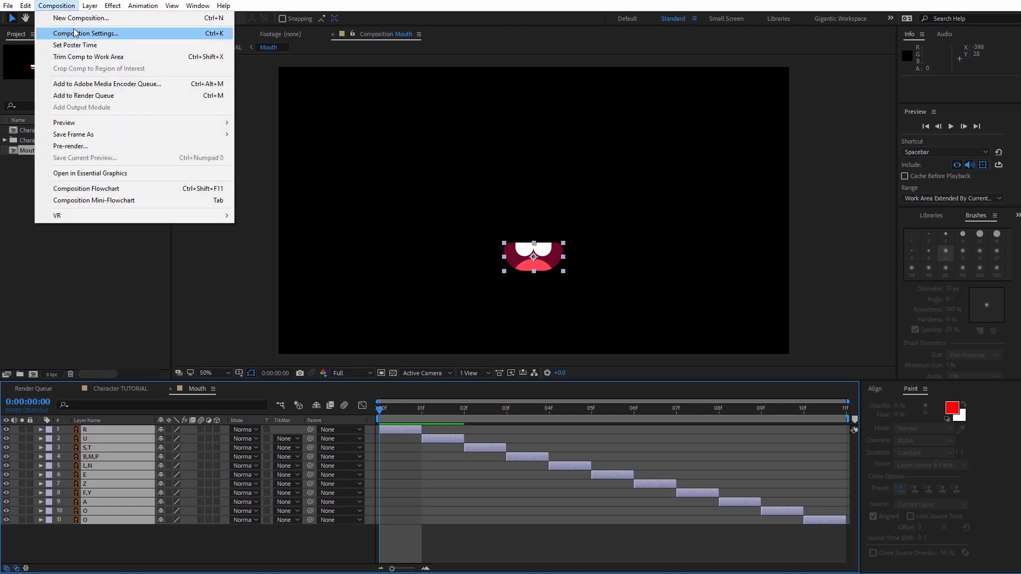
left_click(85, 33)
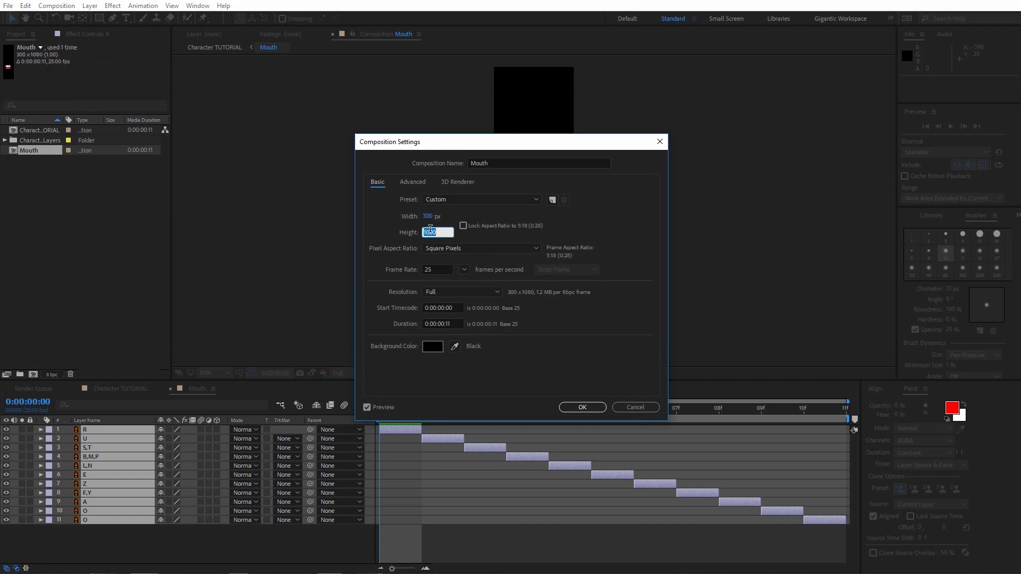
left_click(581, 408)
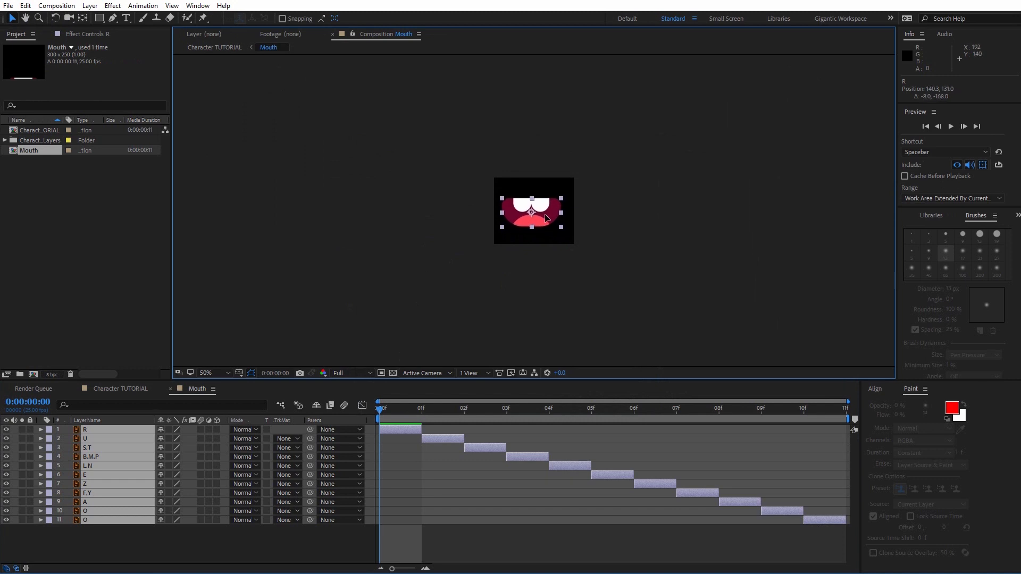
left_click(463, 408)
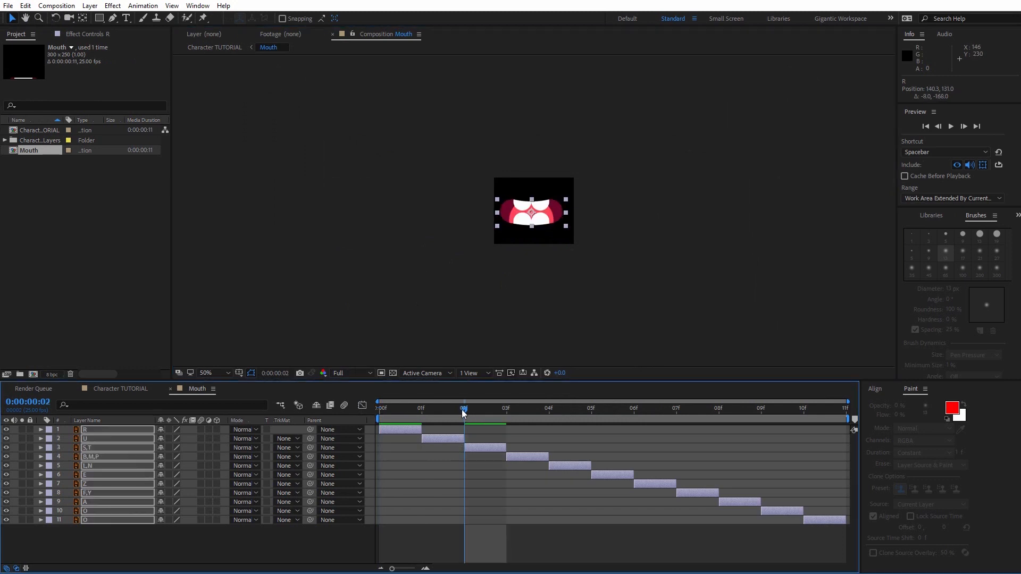
left_click(550, 408)
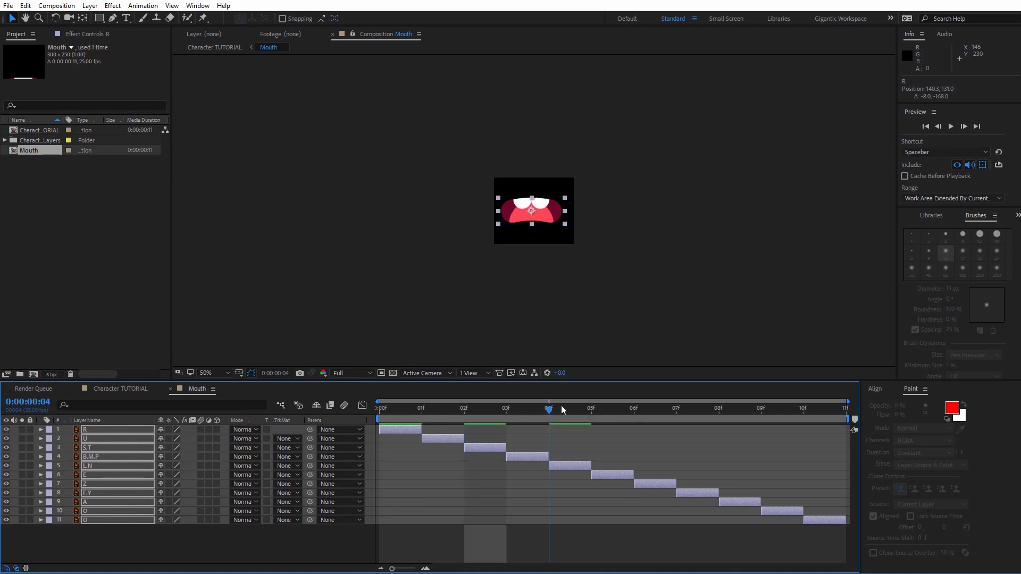
mouse_move(823, 408)
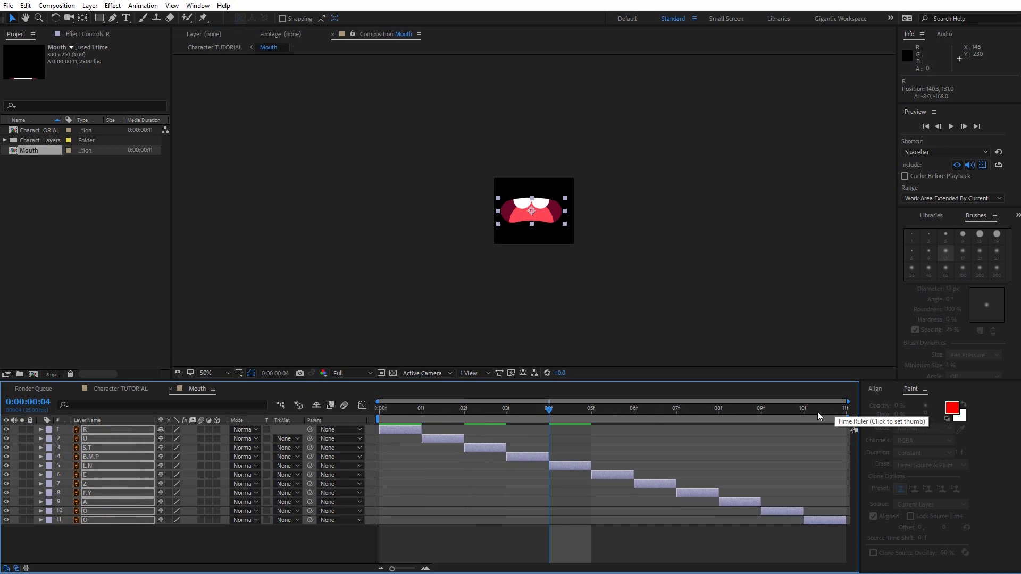
Return to the Character TUTORIAL comp and open the SF-Caddy script panel from the Window menu
left_click(214, 46)
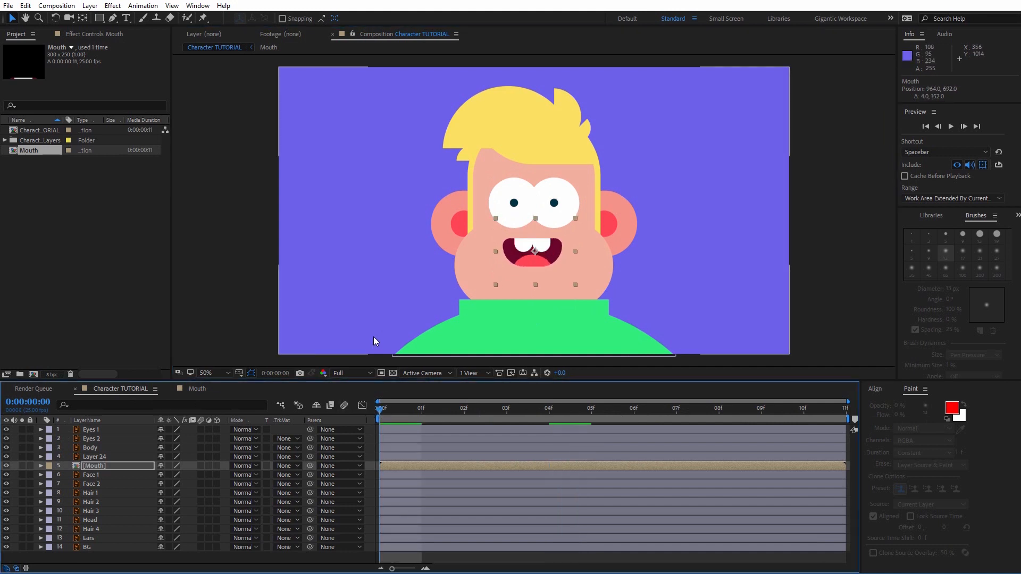
left_click(198, 6)
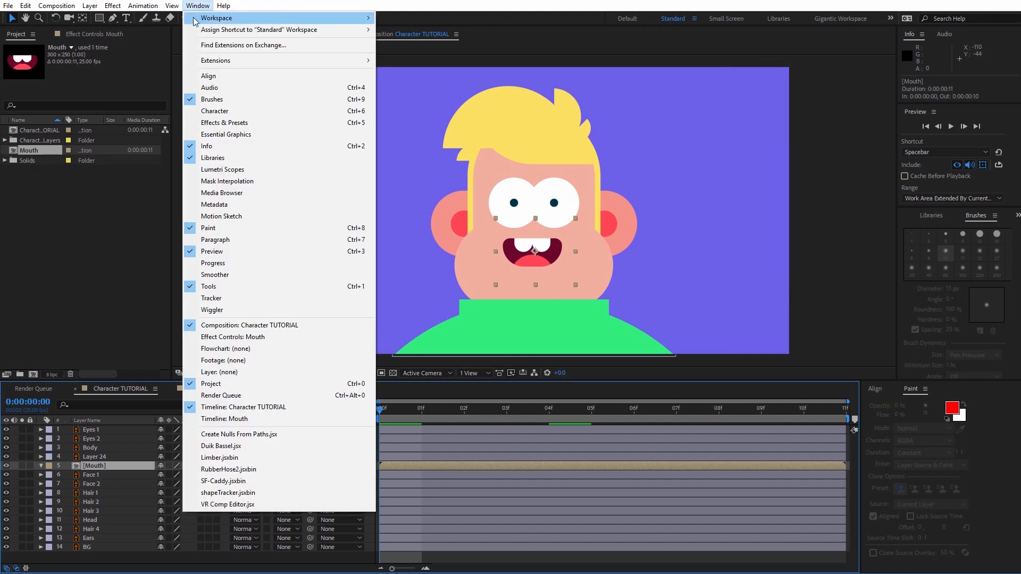
mouse_move(212, 485)
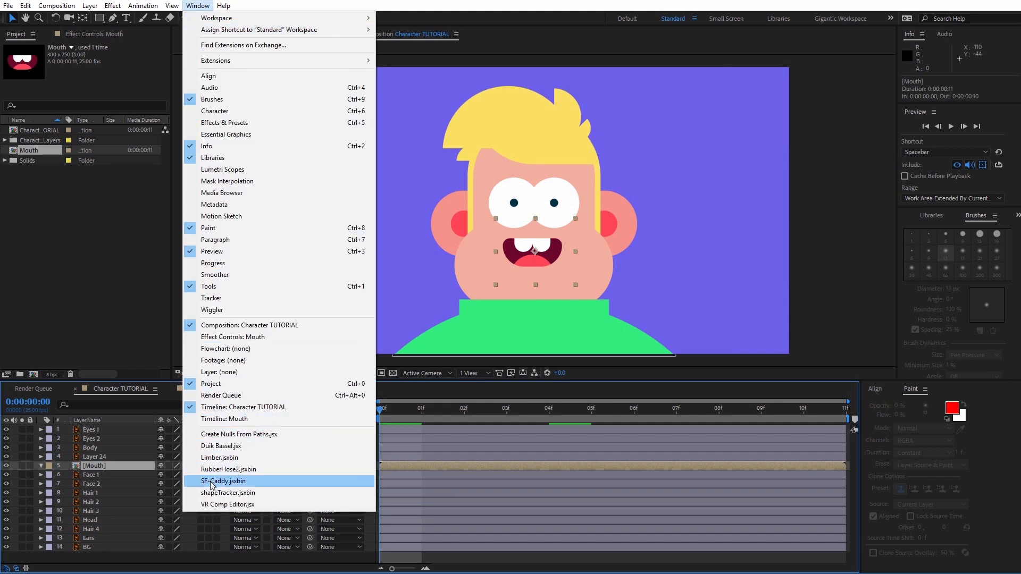
left_click(222, 481)
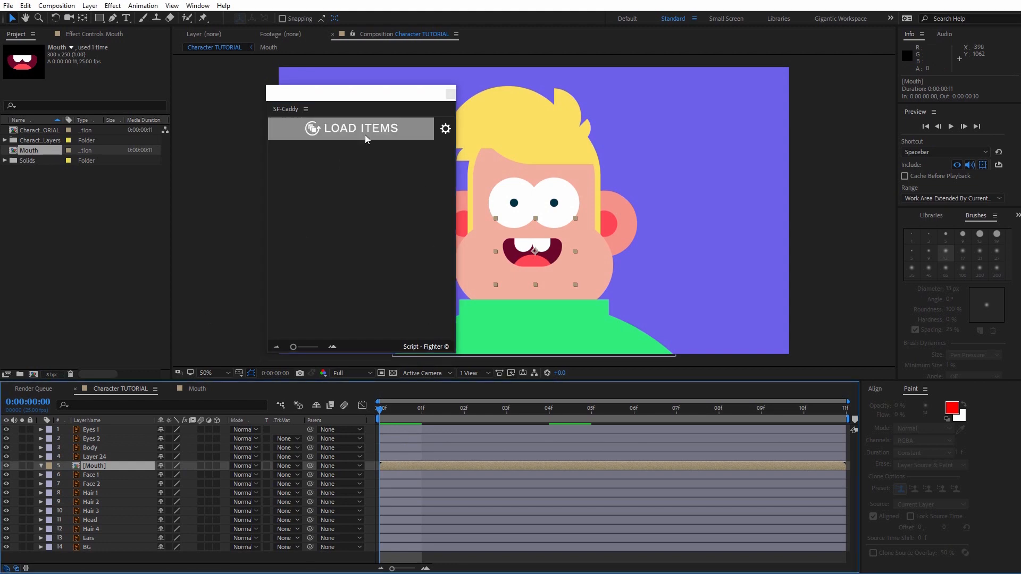
Load the Mouth layer's frames as SF-Caddy buttons and key the A mouth shape at frame 2
left_click(350, 127)
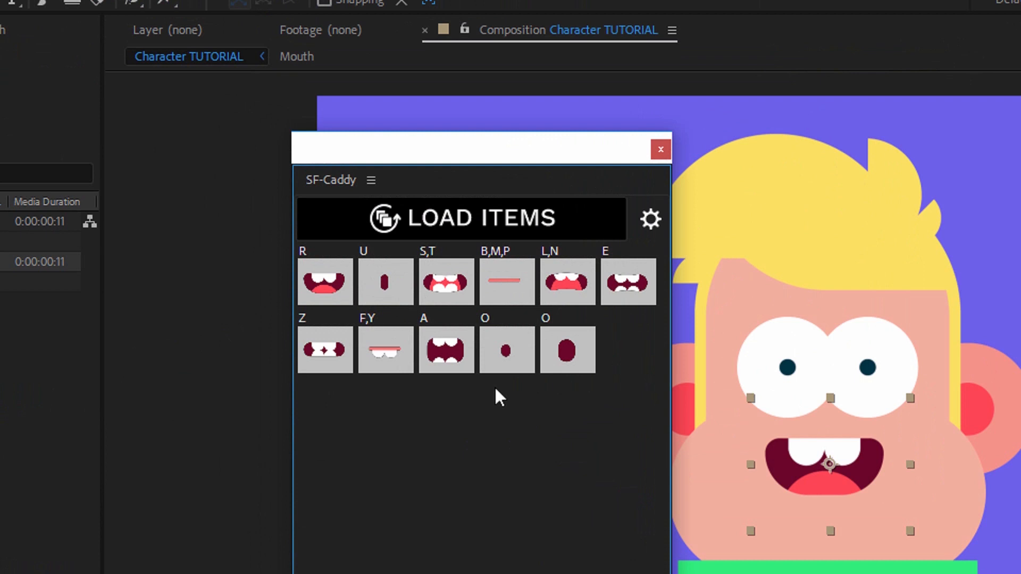
mouse_move(527, 384)
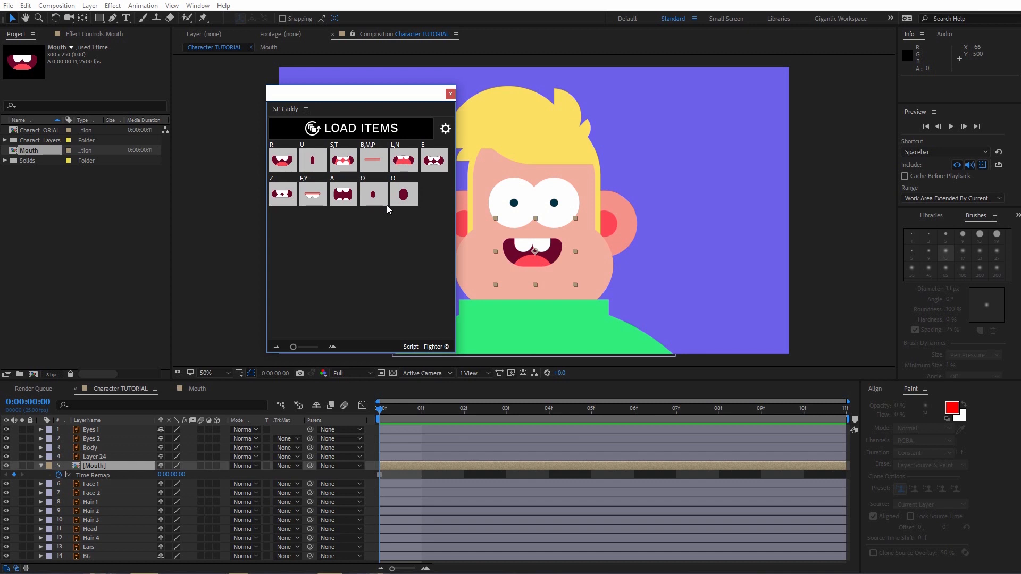
mouse_move(466, 415)
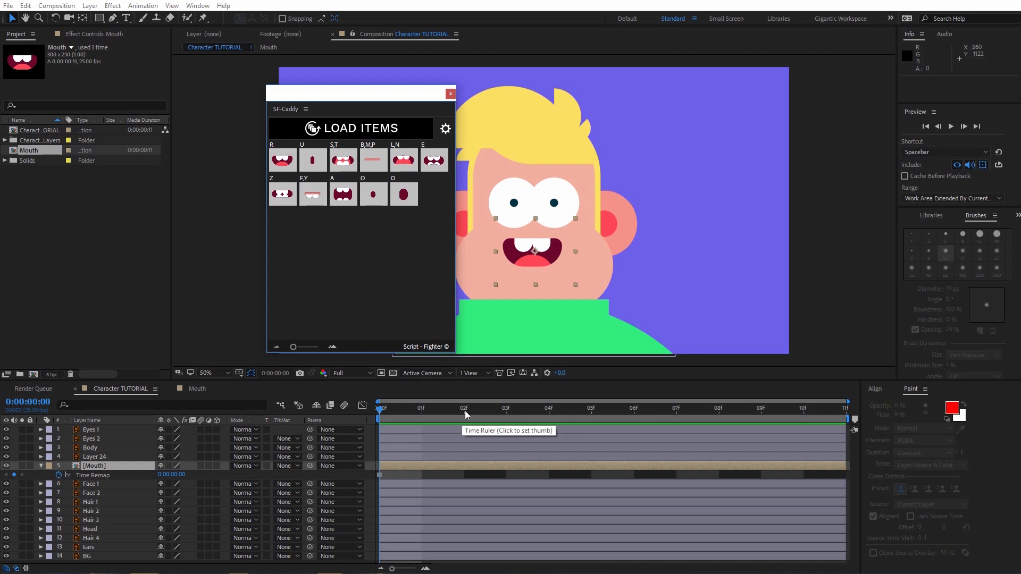
left_click(464, 408)
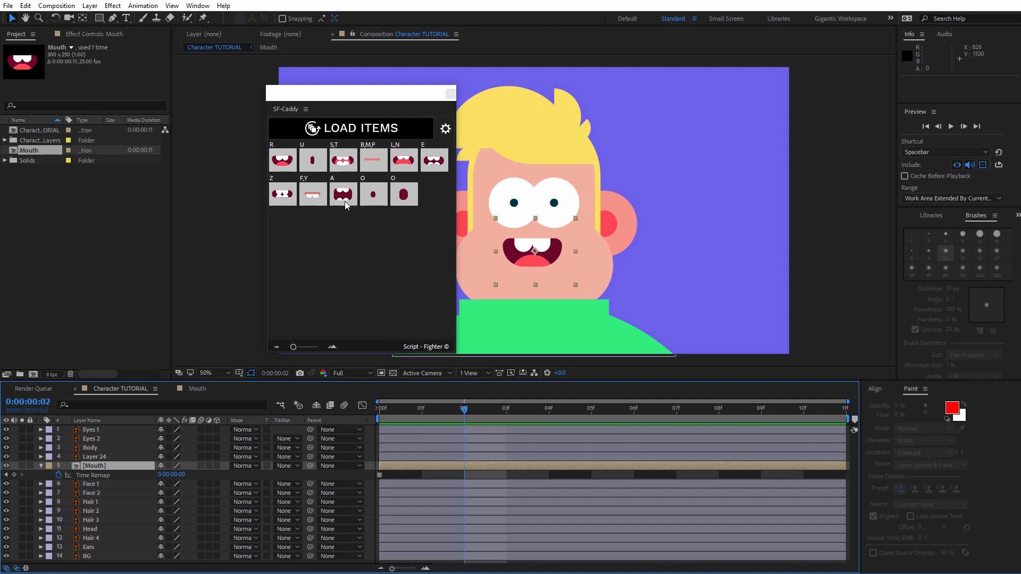
left_click(343, 194)
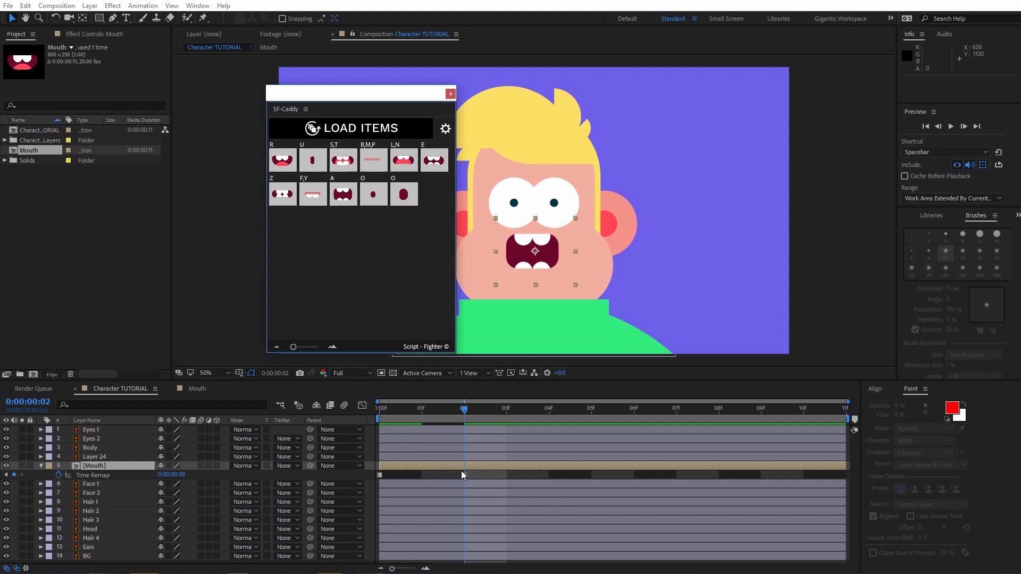
left_click(506, 409)
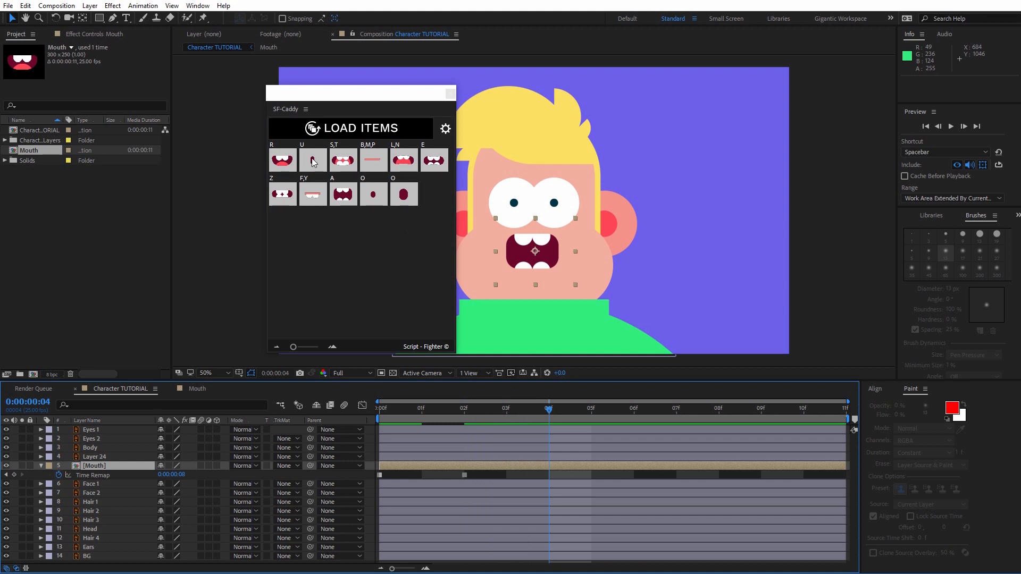
mouse_move(317, 154)
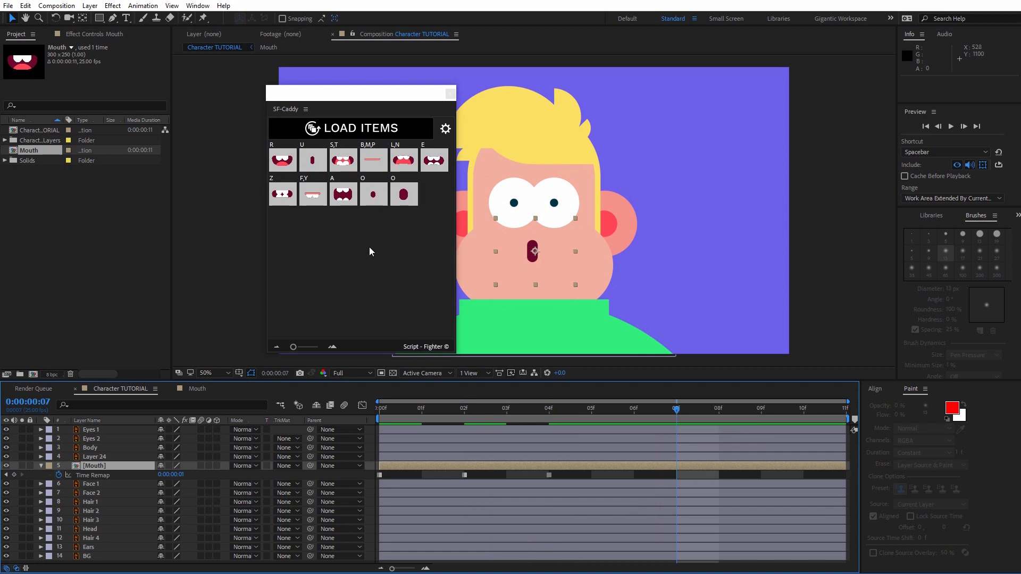
mouse_move(283, 200)
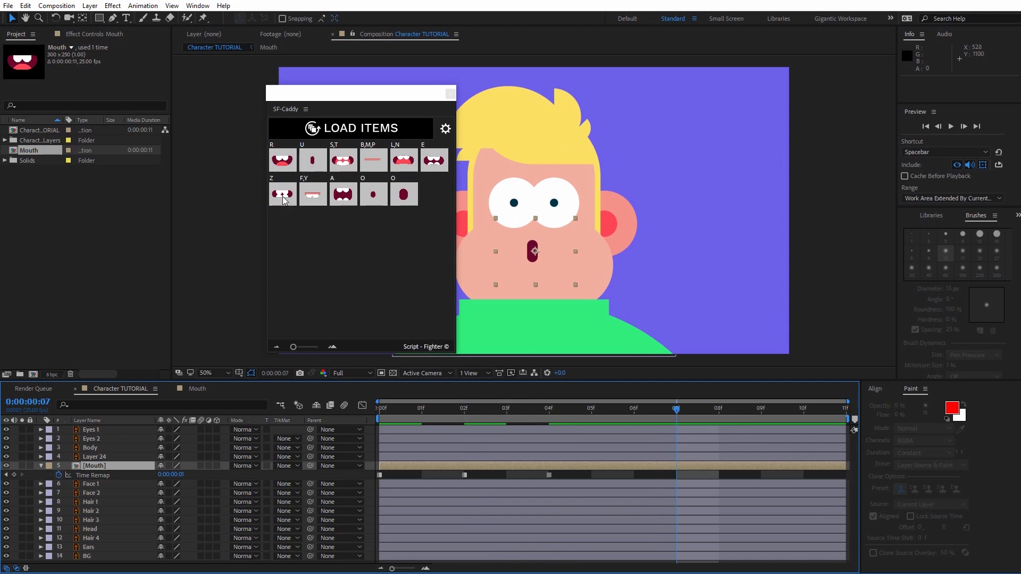
mouse_move(285, 202)
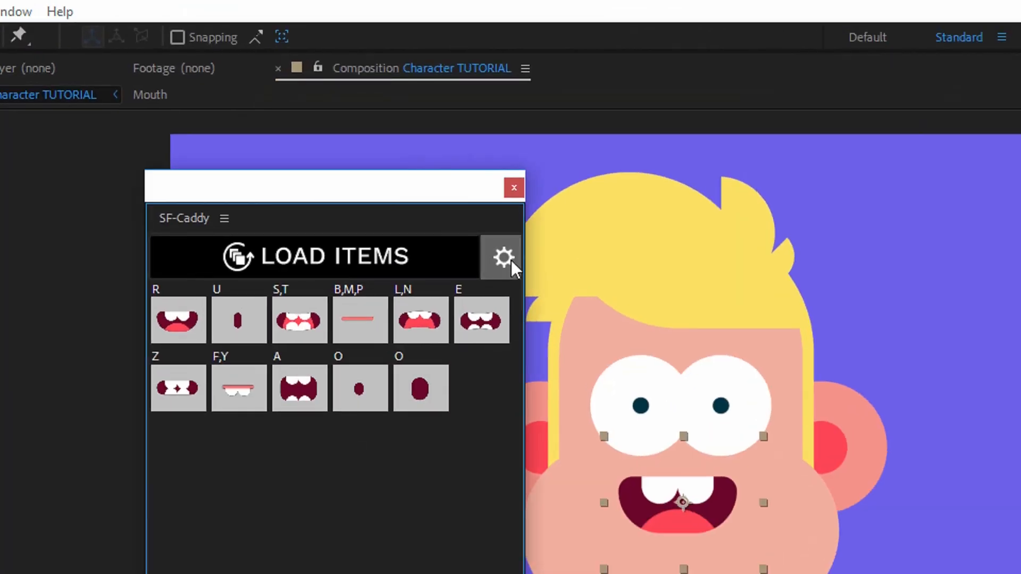
Raise the SF-Caddy button Size slider to 78 so the mouth thumbnails sit four per row
left_click(503, 256)
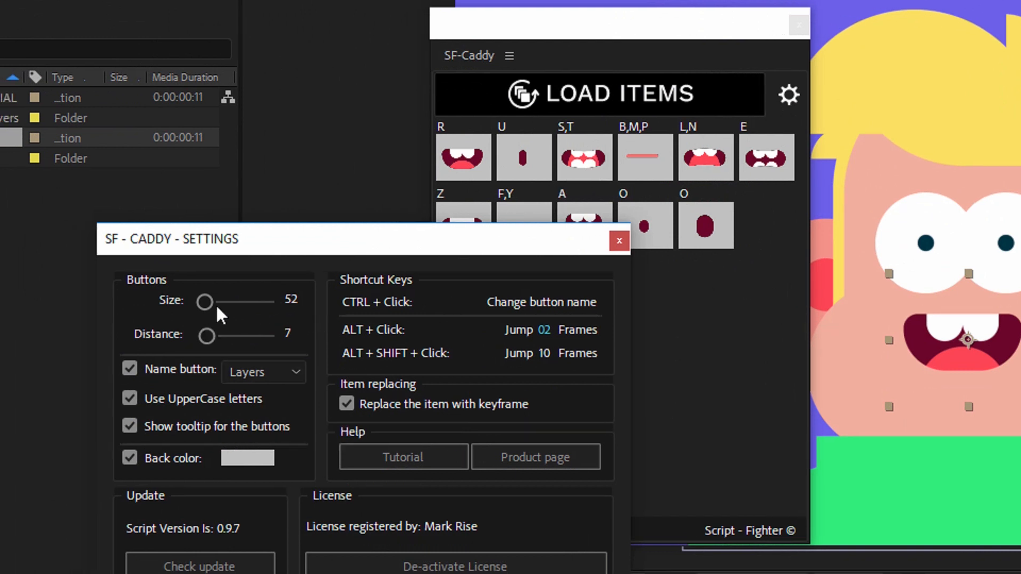
left_click_drag(204, 302, 230, 302)
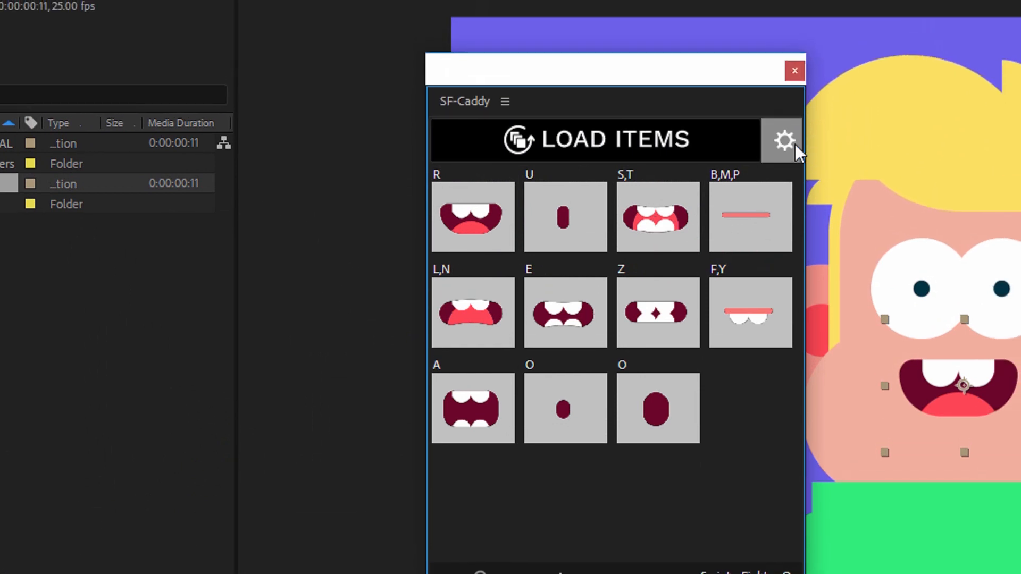
Change the mouth buttons' Back colour from grey to a skin tone in the panel settings
left_click(784, 141)
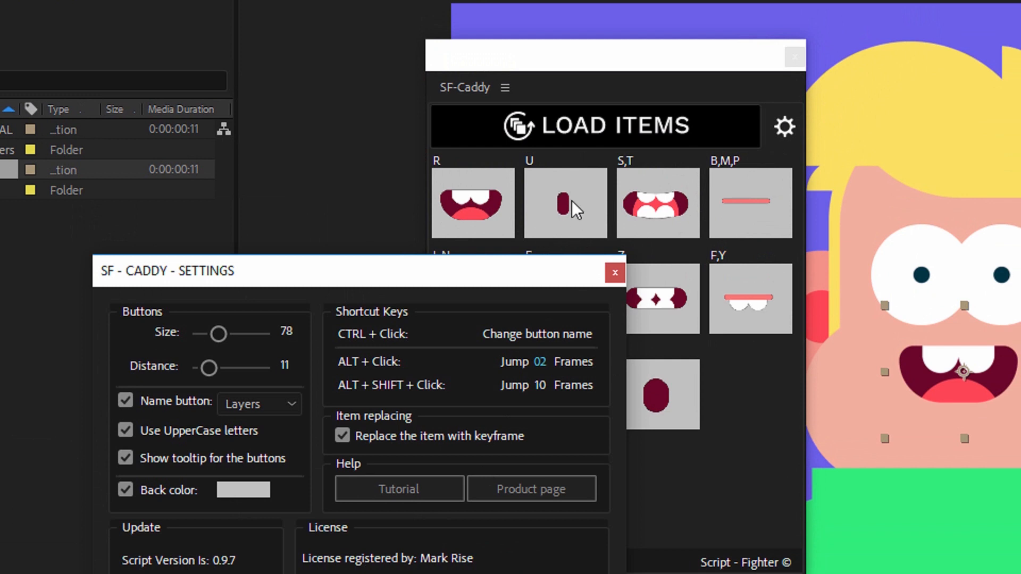
mouse_move(579, 215)
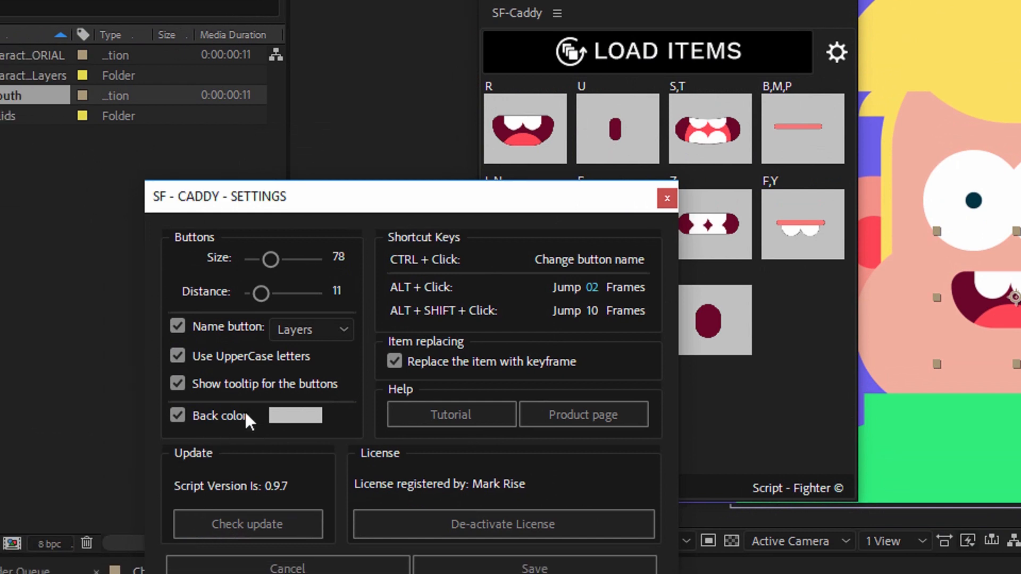
left_click(295, 414)
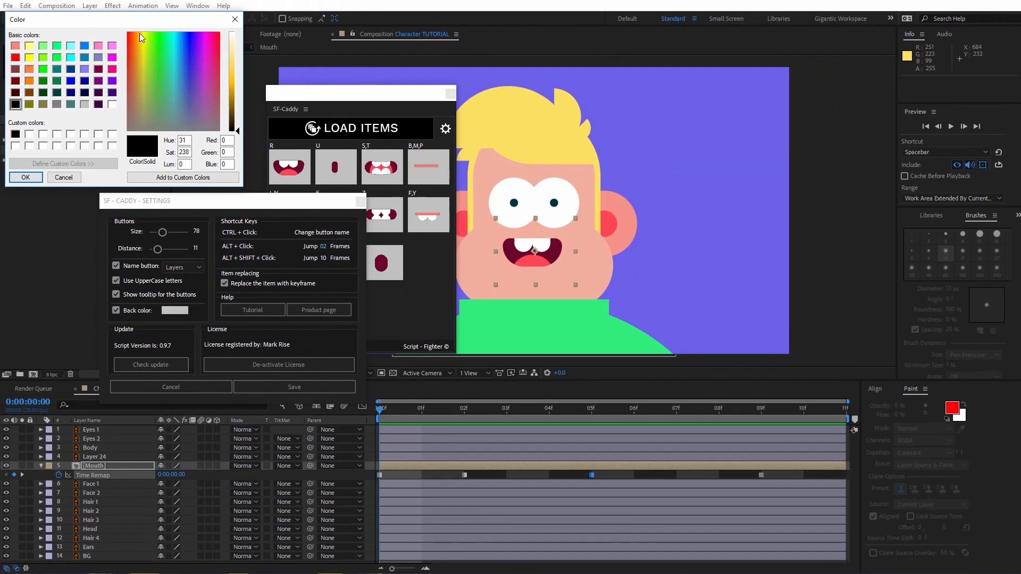
left_click(133, 38)
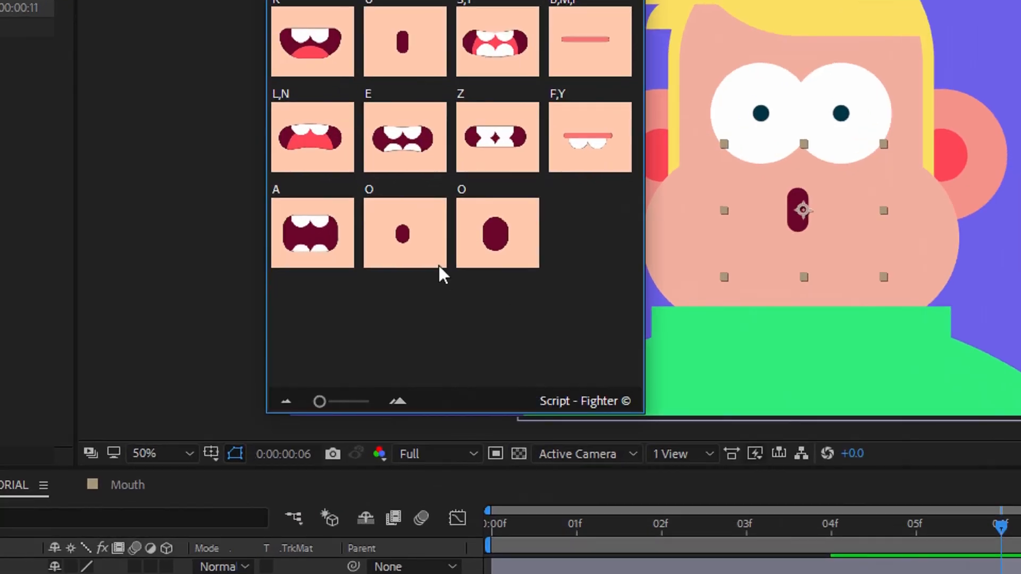
mouse_move(478, 224)
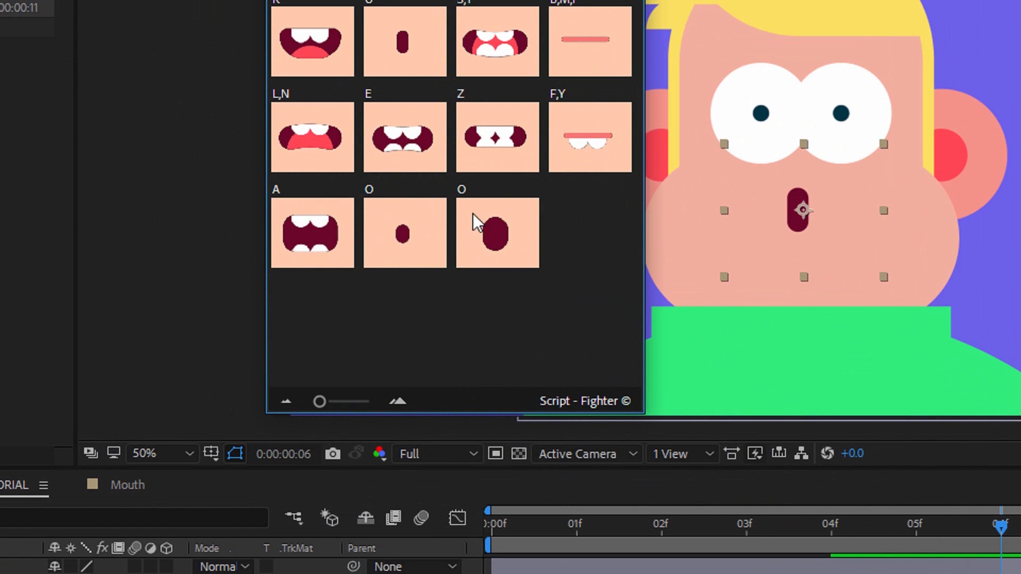
mouse_move(517, 230)
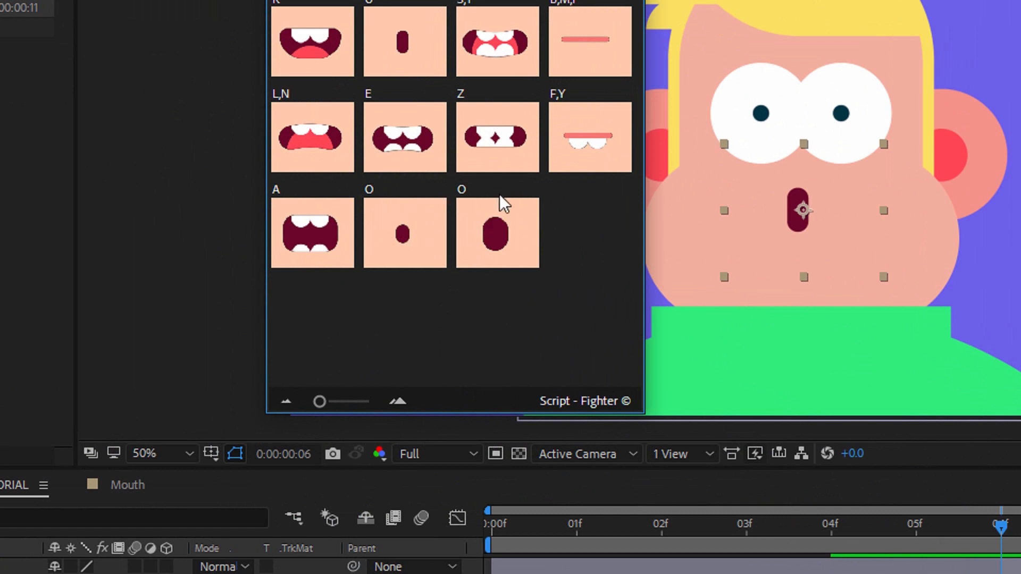
mouse_move(383, 215)
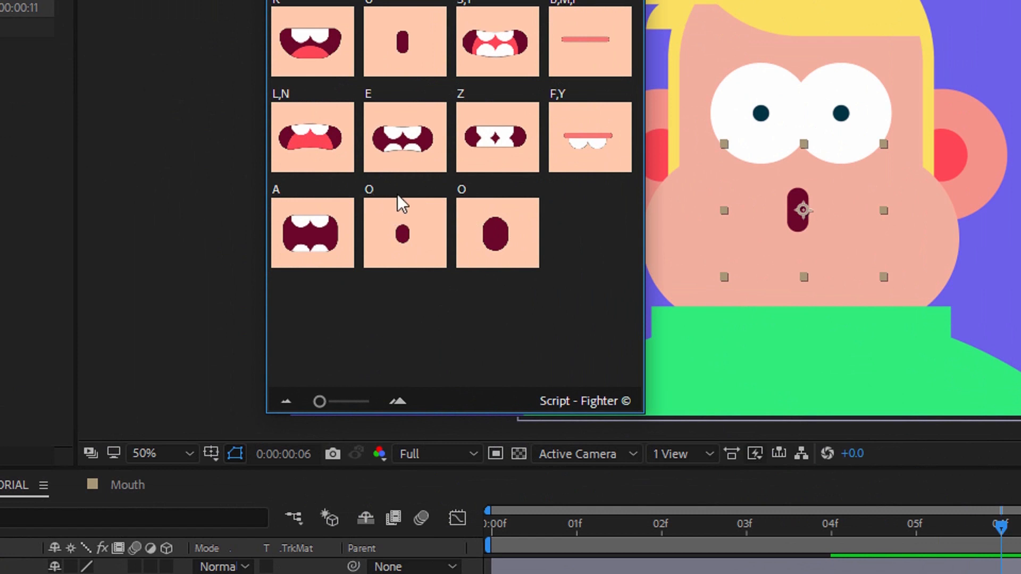
mouse_move(489, 205)
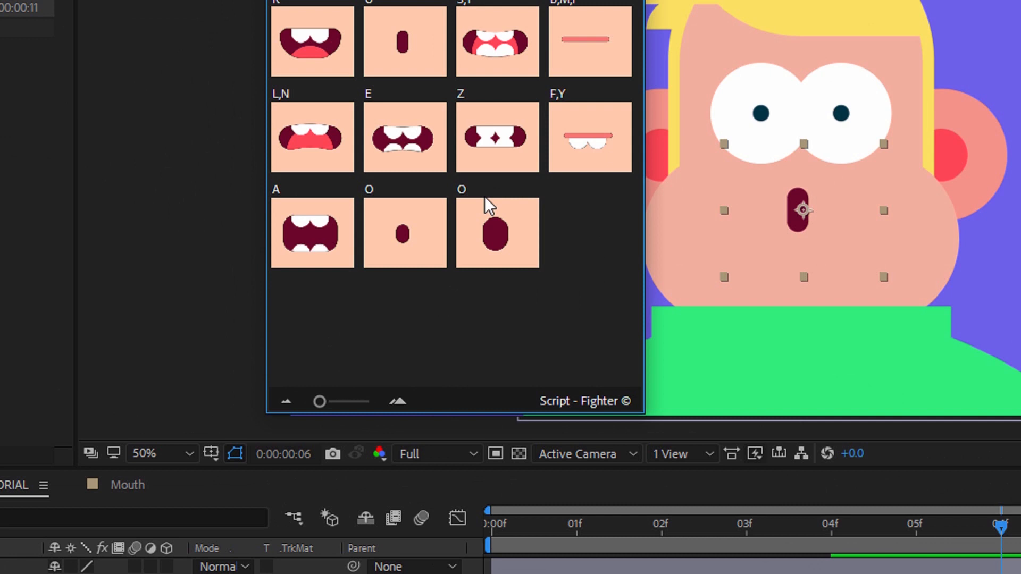
mouse_move(384, 199)
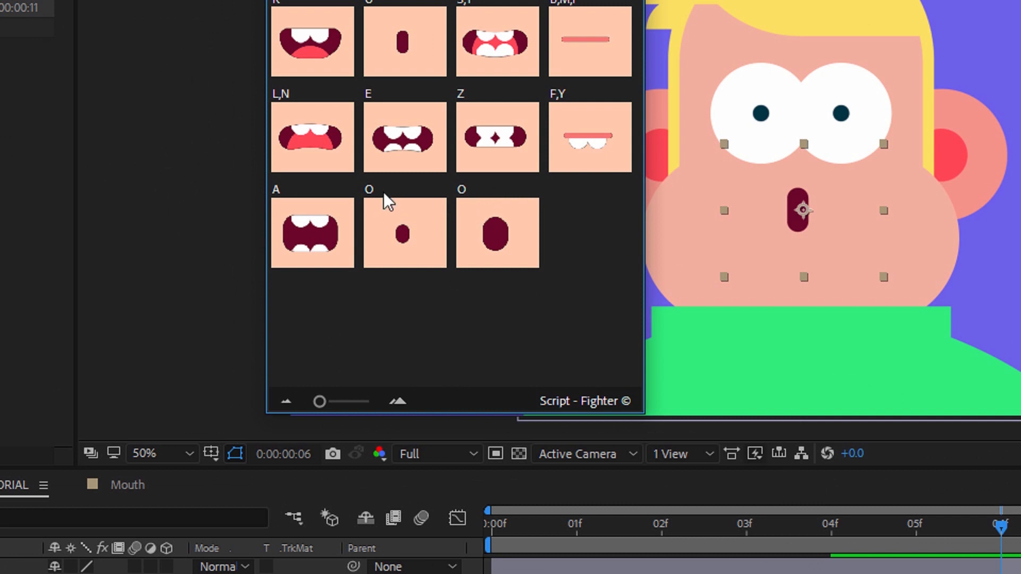
mouse_move(405, 227)
type("O")
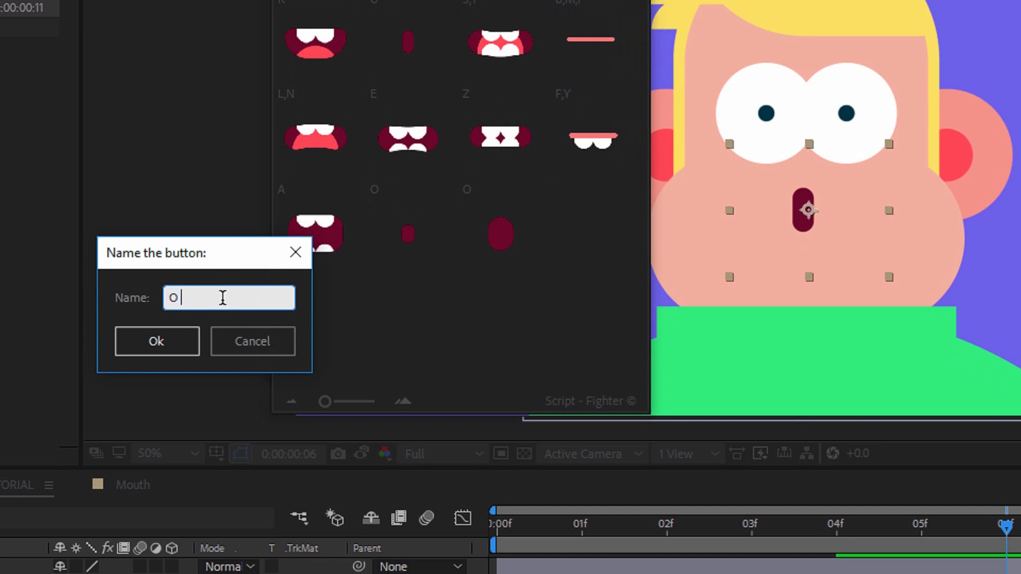
Rename the two O mouth buttons to O SMALL and O BIG
left_click(156, 341)
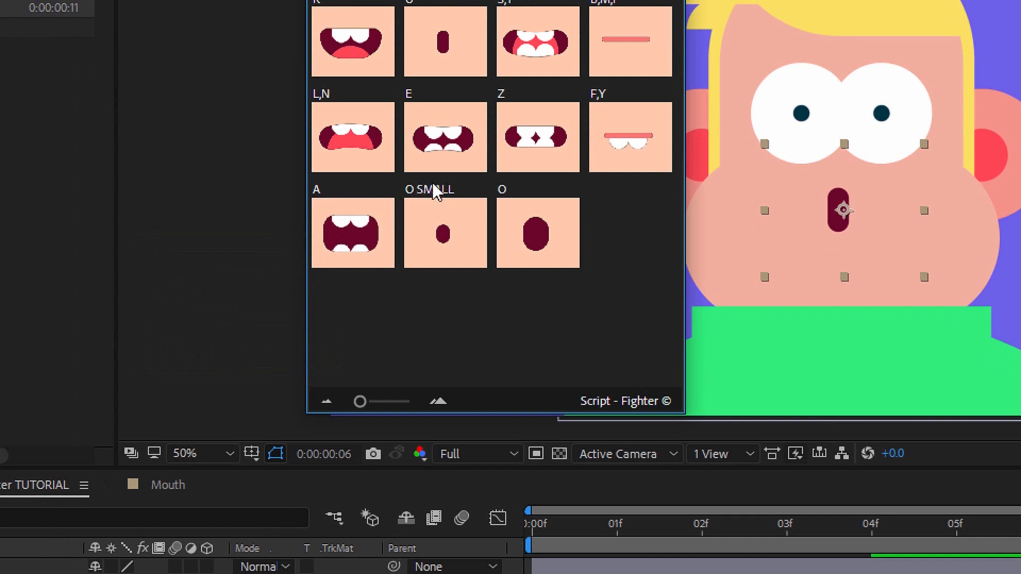
mouse_move(527, 226)
type("O big")
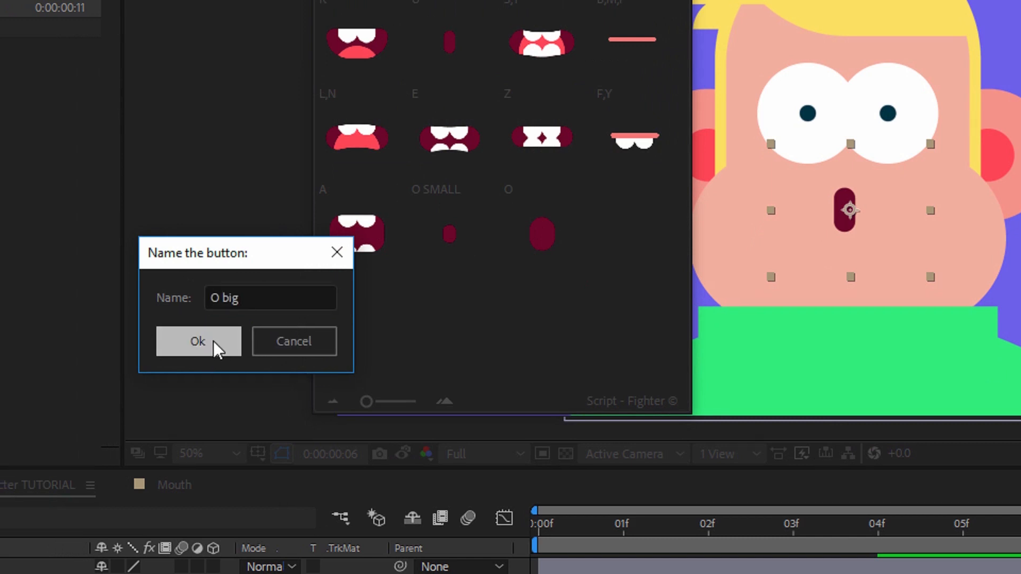
left_click(198, 342)
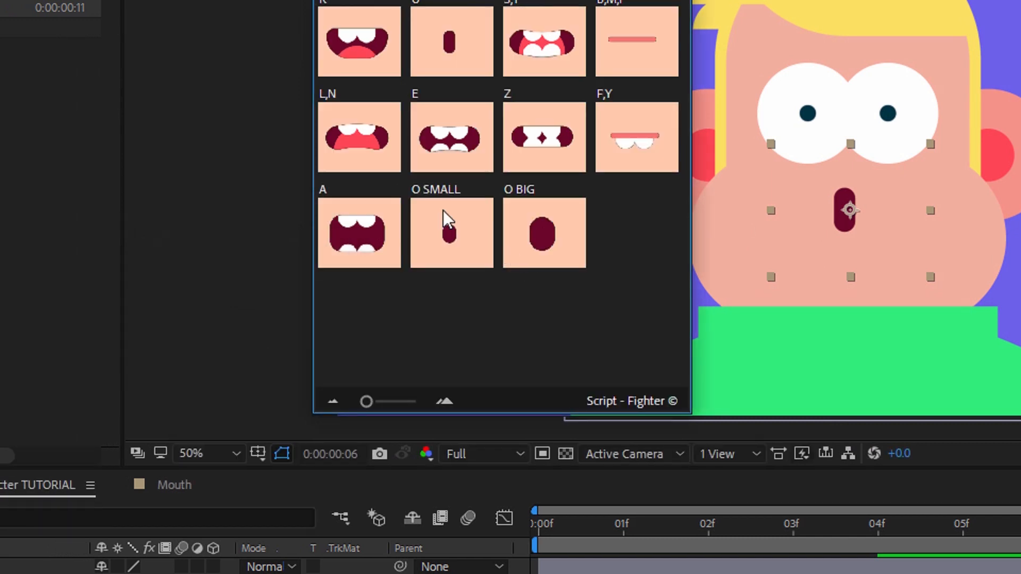